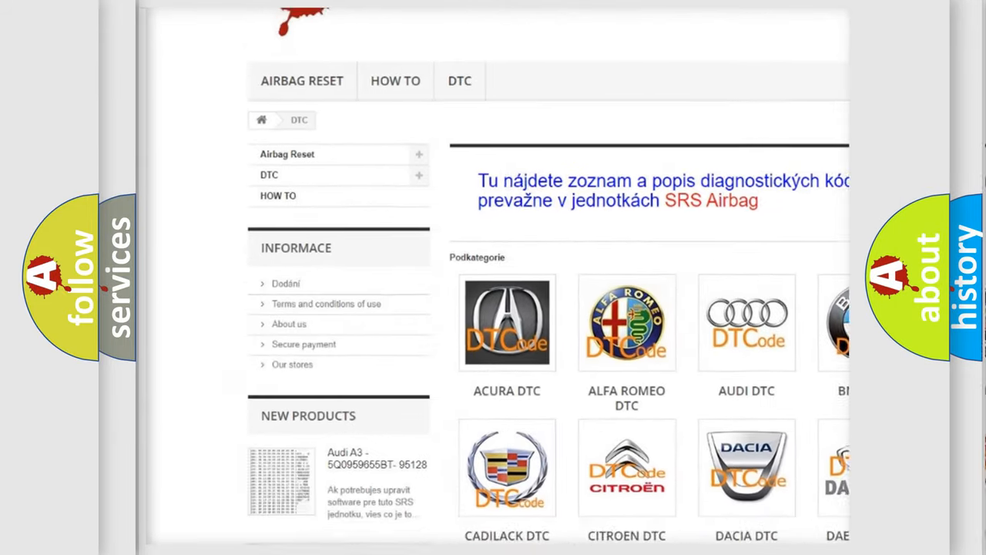
# Step: Scroll past the car-brand logos down to the list of B-series DTC codes
pyautogui.scroll(-3)
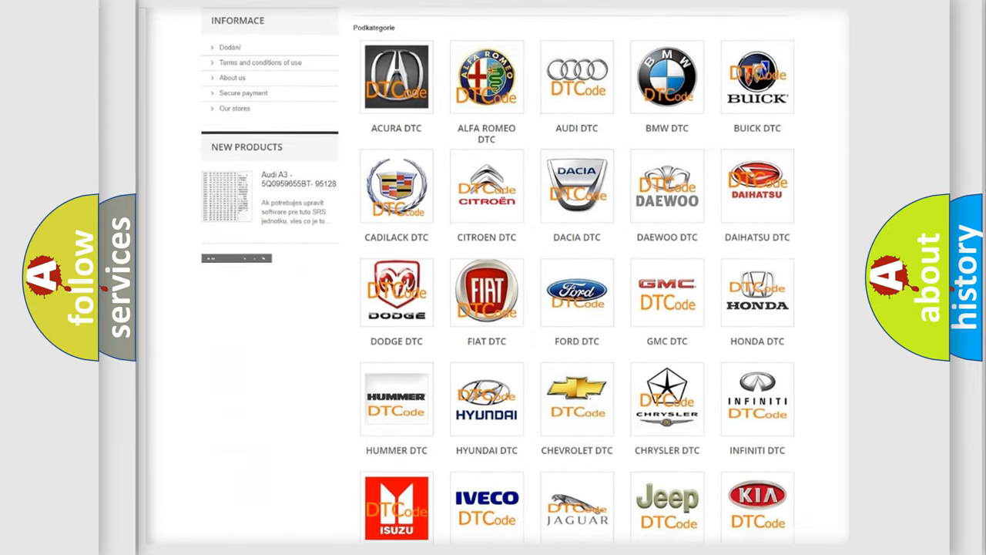
pyautogui.scroll(-3)
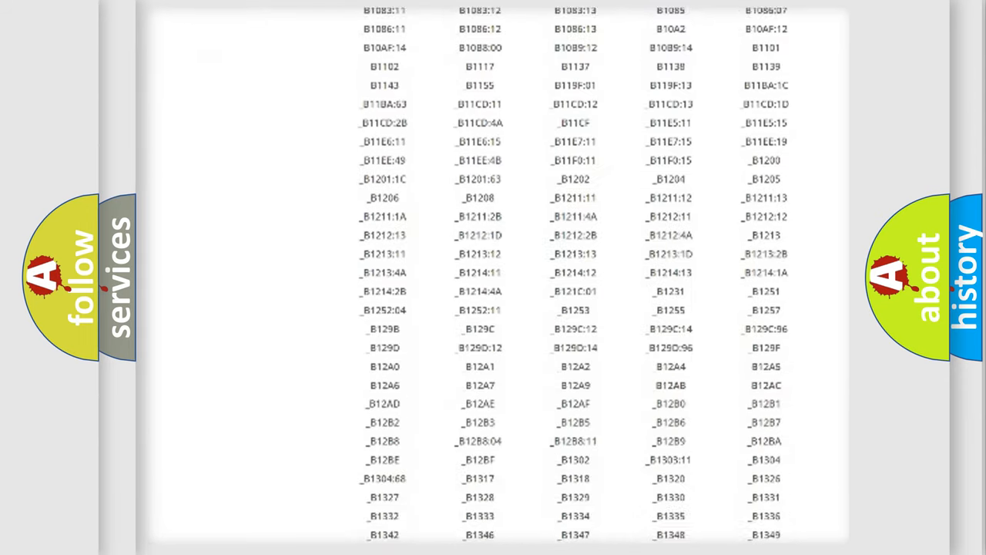
pyautogui.scroll(-3)
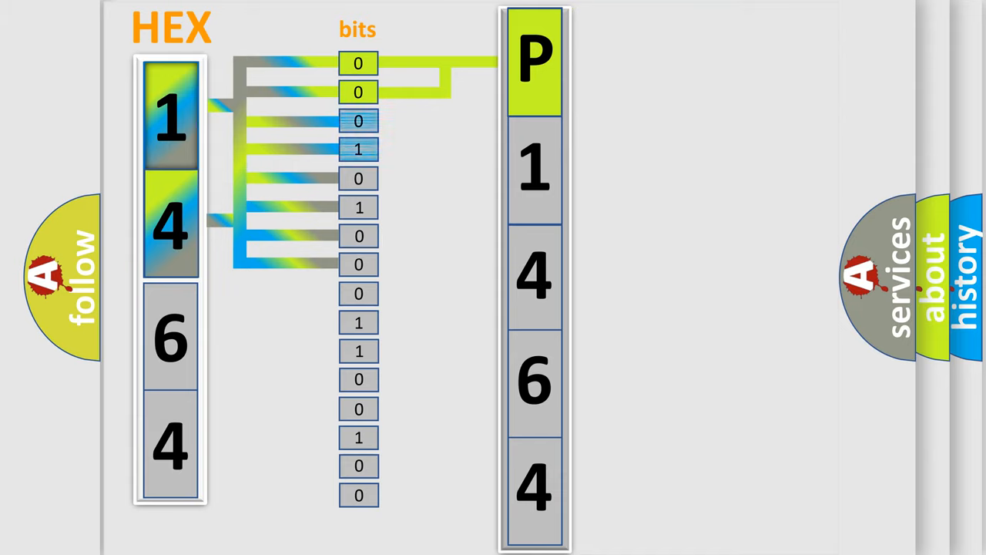
# Step: Advance the animation decoding hex 1464 into P1464 and reveal the second-character callout
pyautogui.click(534, 166)
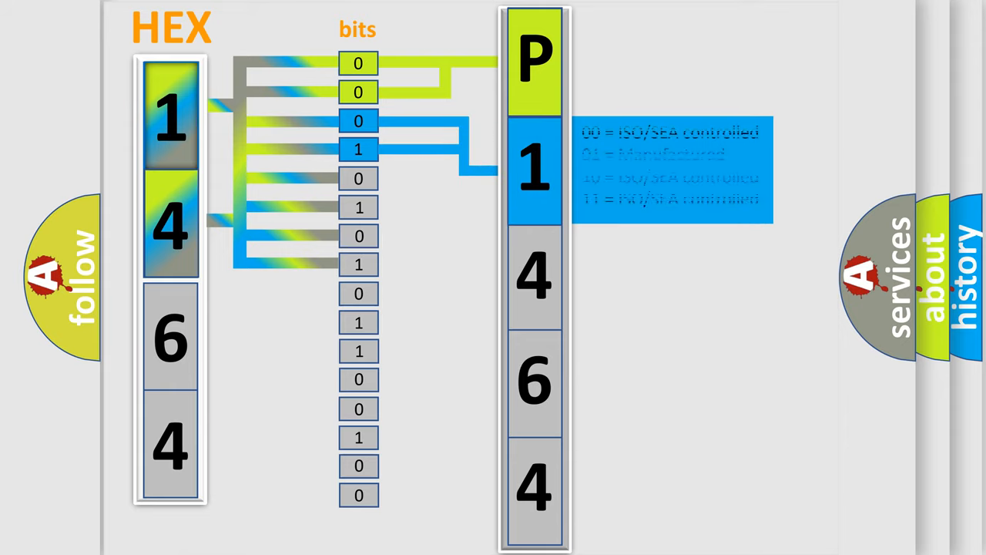